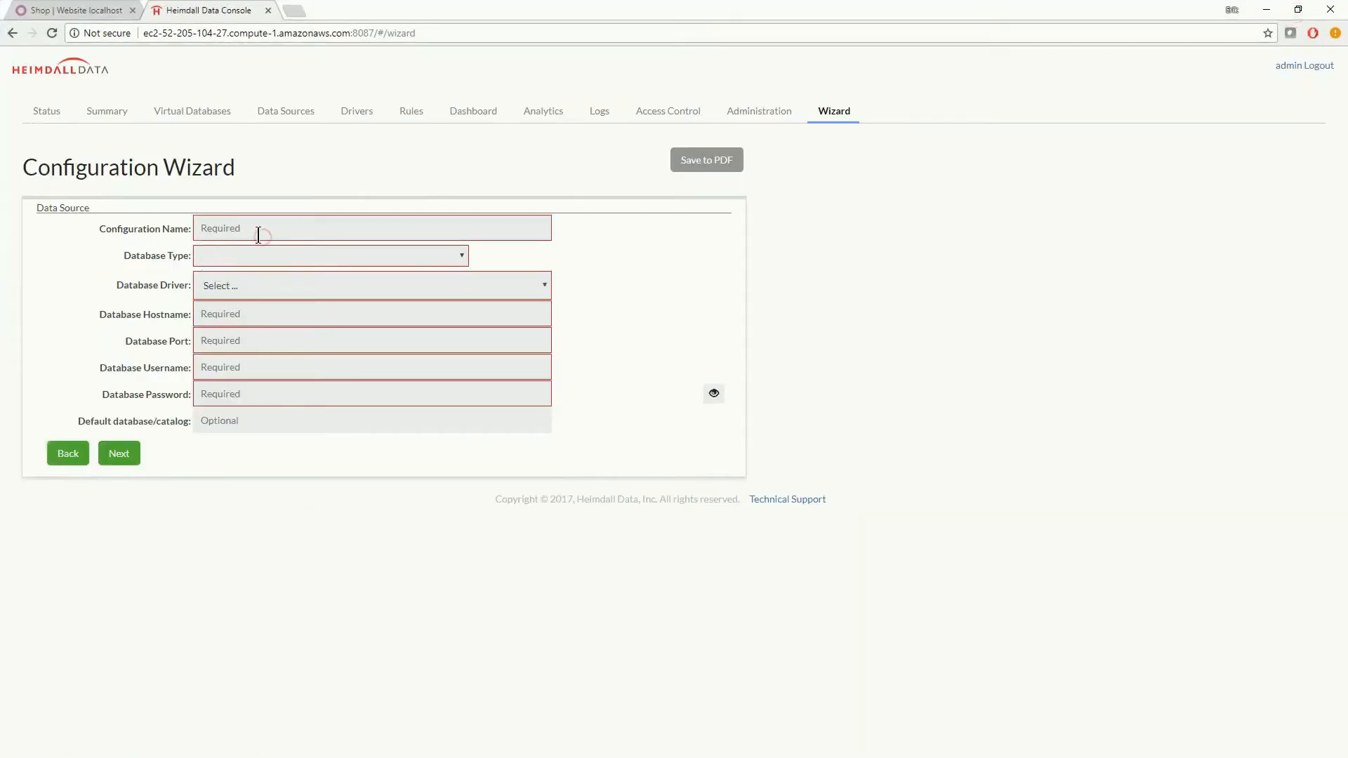
# Define PostgreSQL data source pg-test at 172.17.0.2:5432, user dbuser, database odoo, and continue.
pyautogui.write('pg-test')
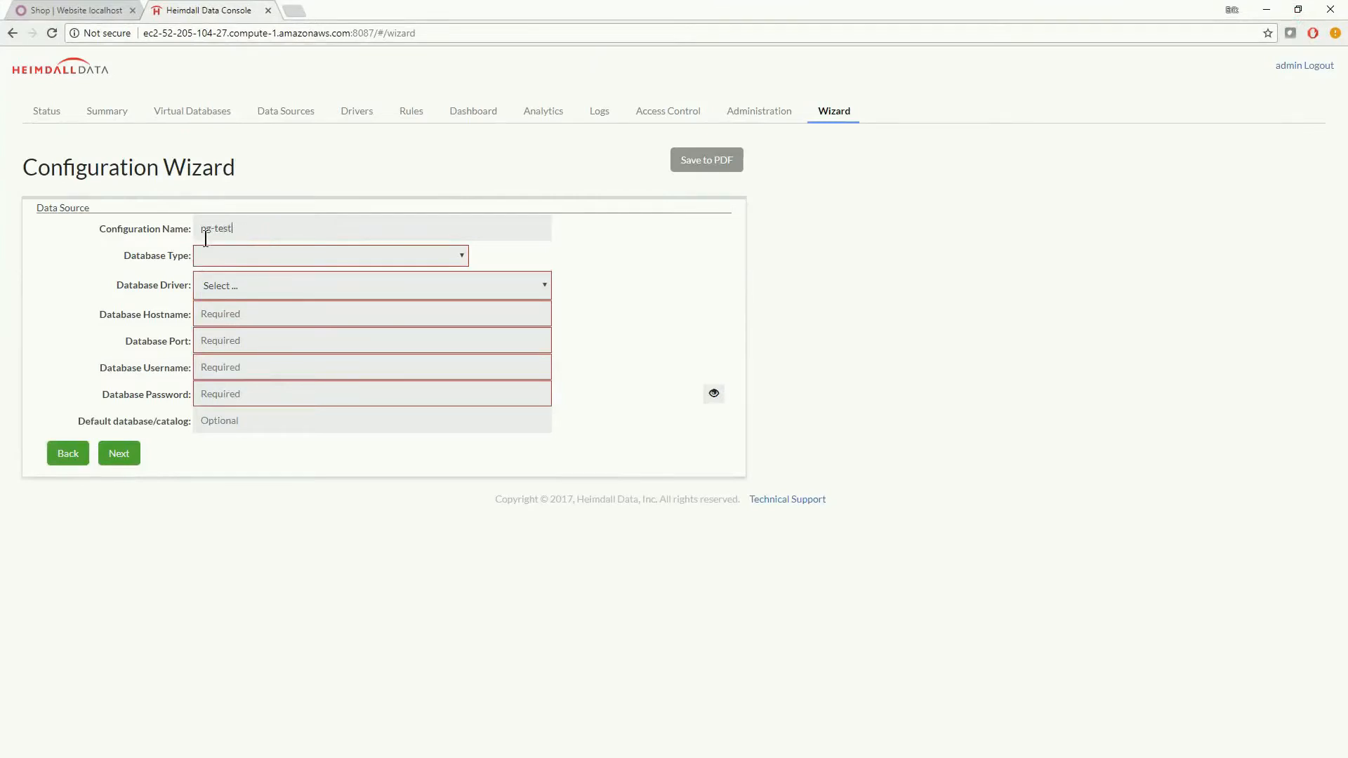
pyautogui.click(331, 255)
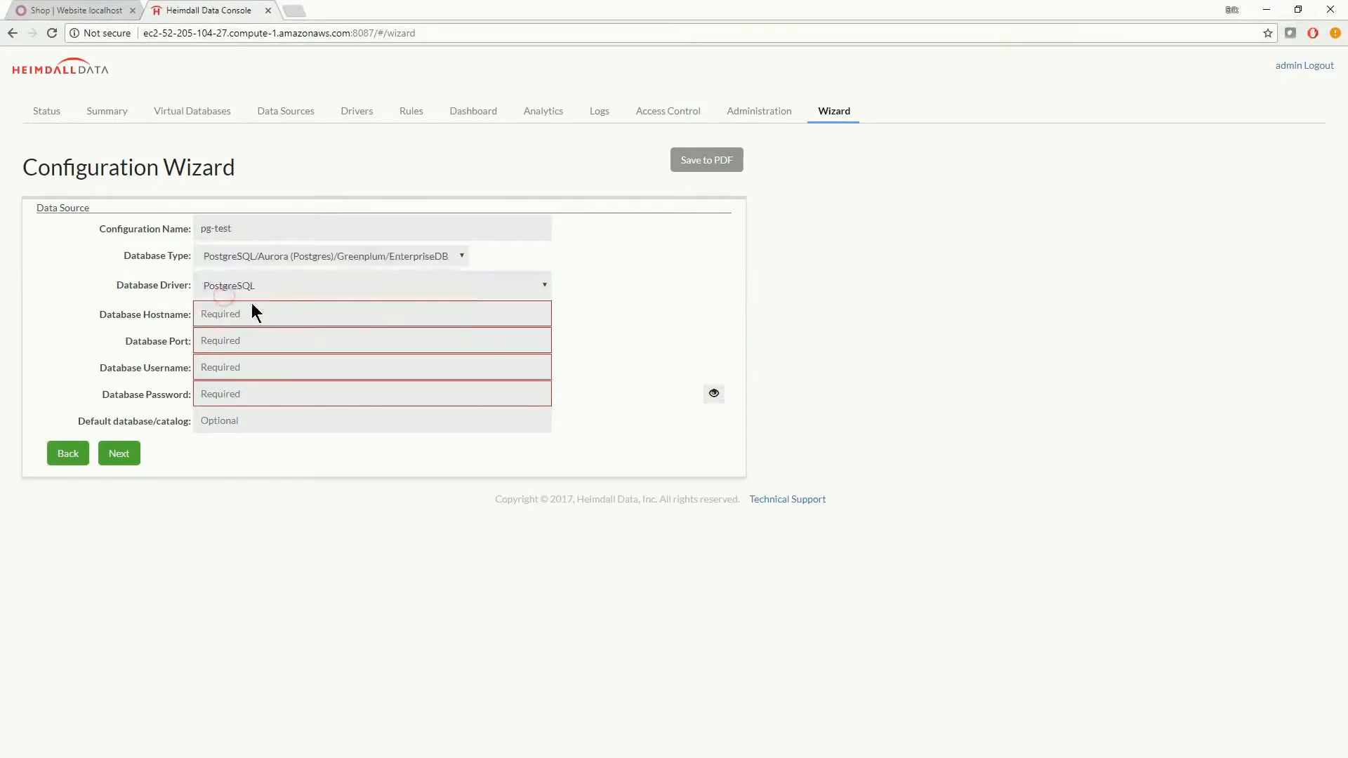
pyautogui.write('172.17.0.2')
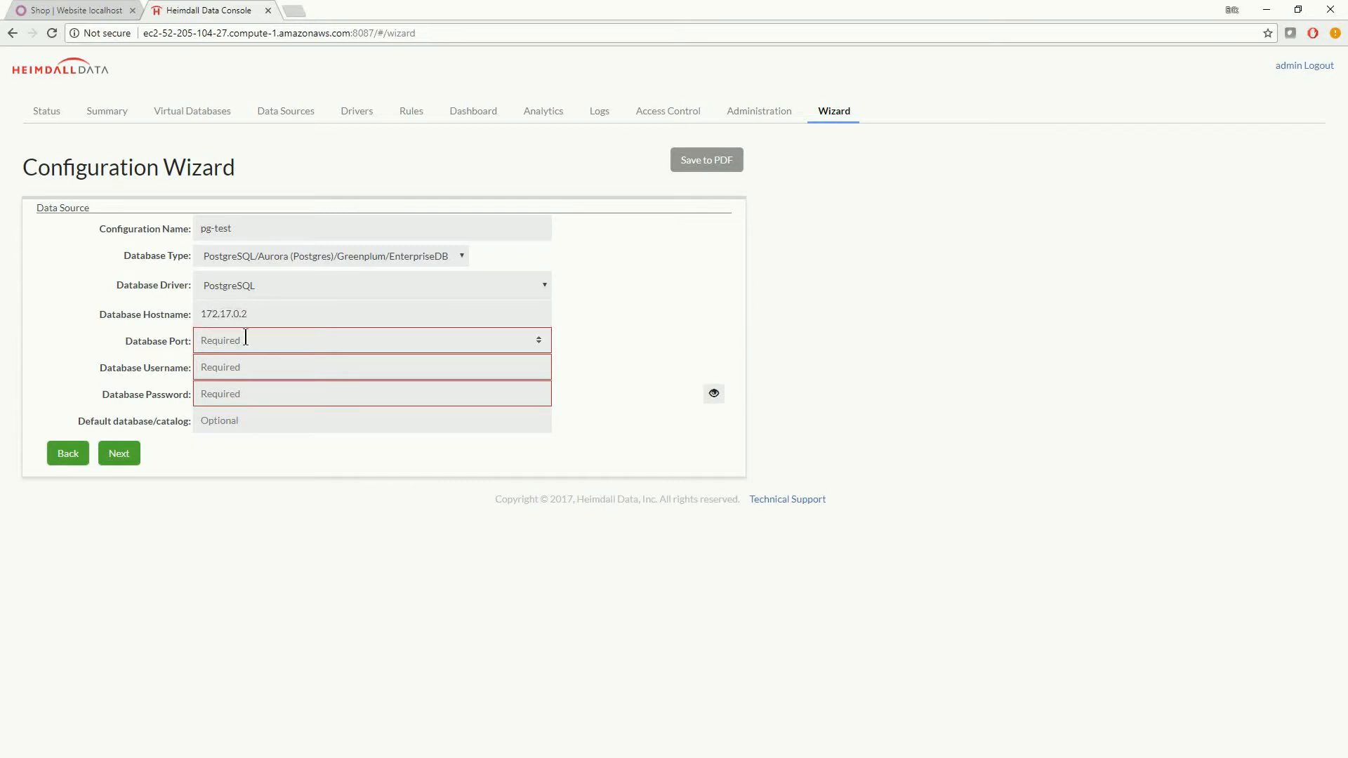
pyautogui.write('5432')
pyautogui.write('dbuser')
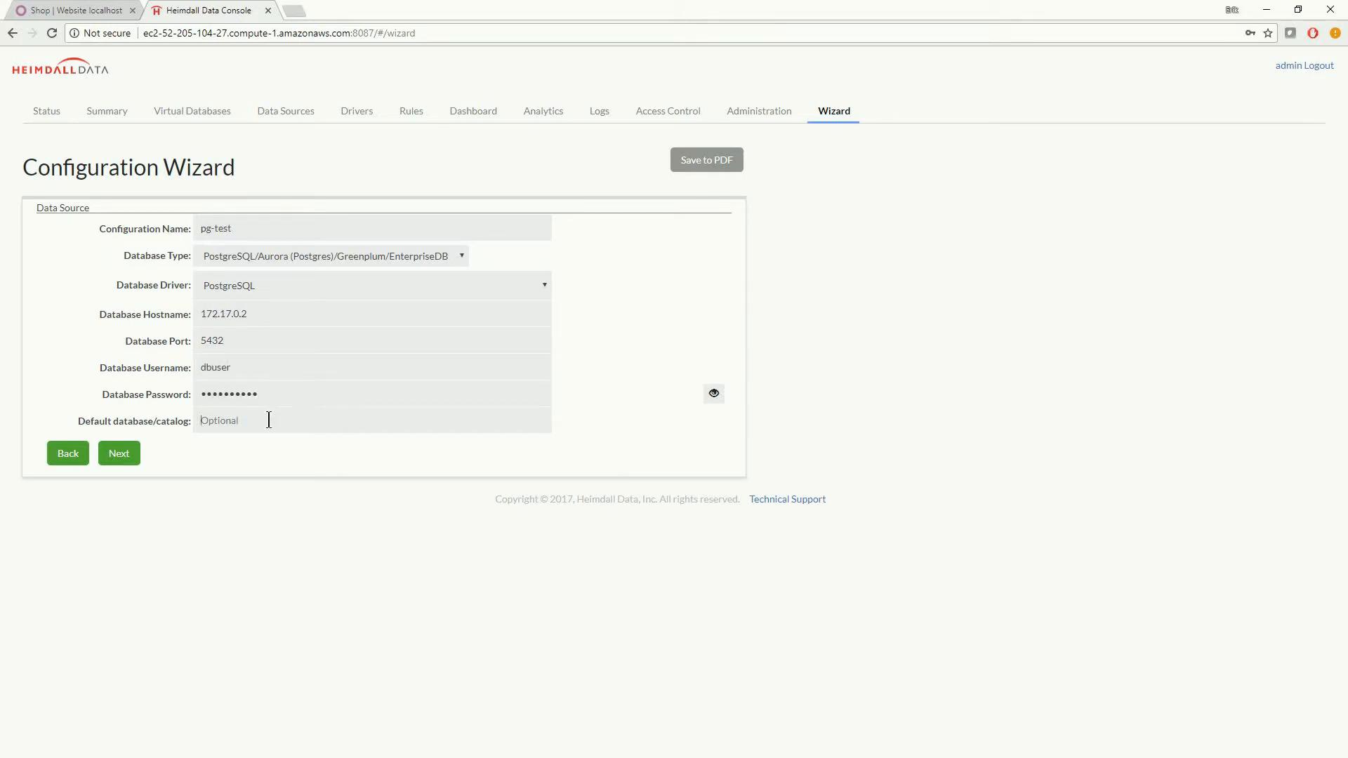
pyautogui.write('odoo')
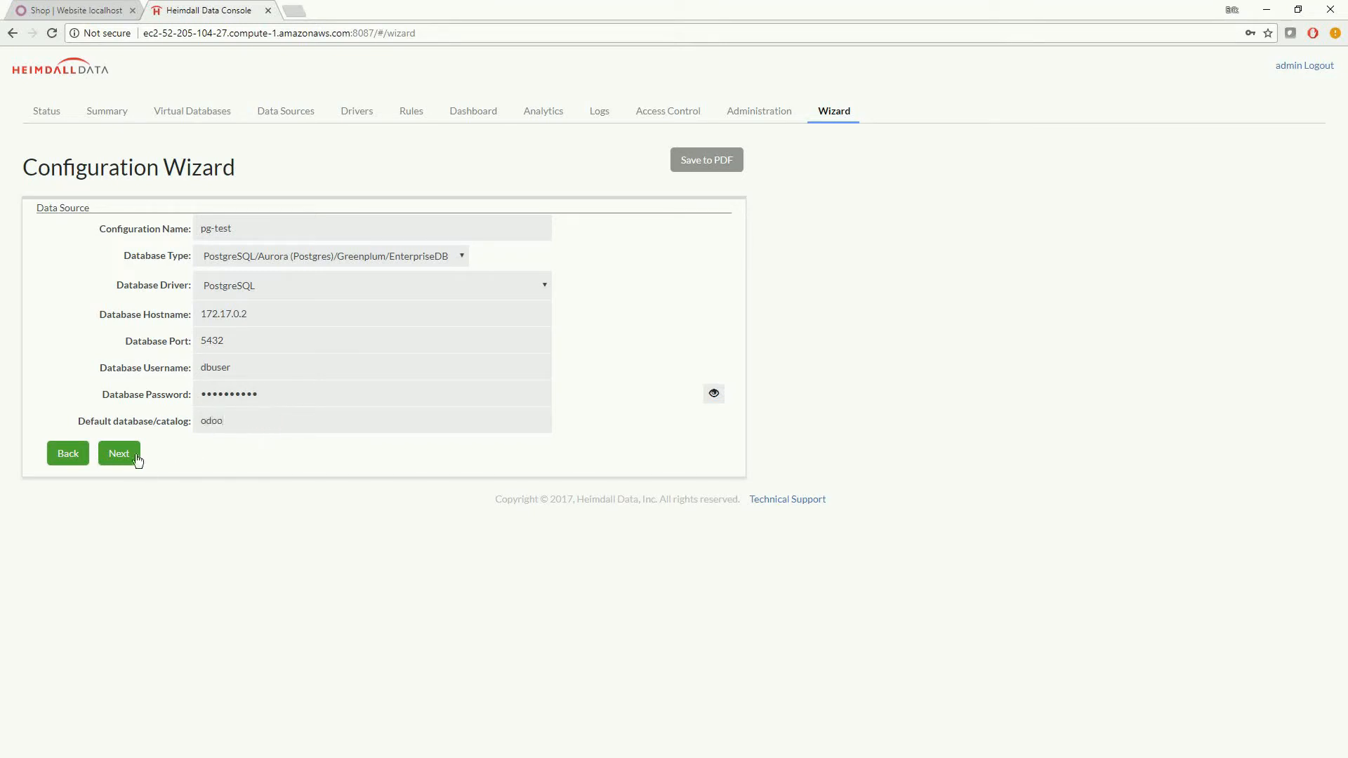
pyautogui.click(118, 454)
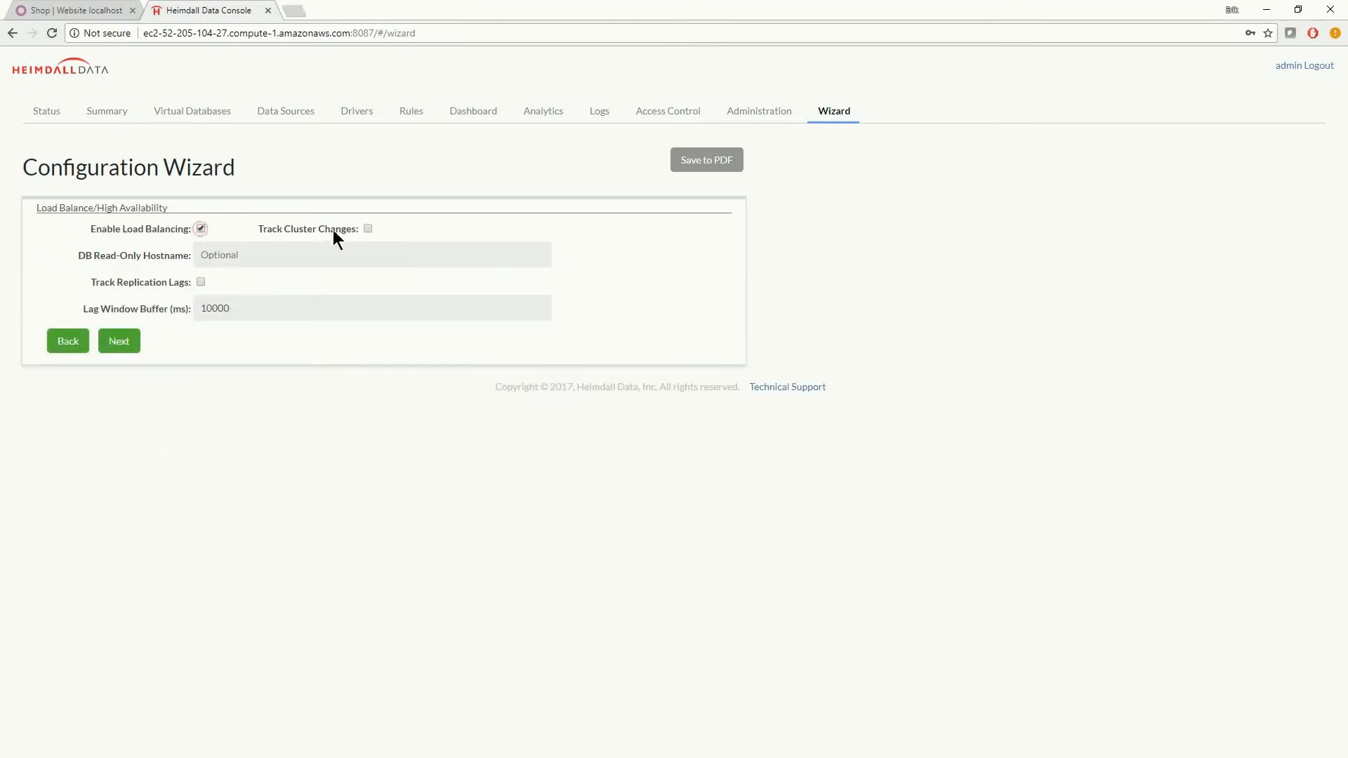
# Accept load balancing, caching and summary defaults and submit, creating pg-test-source.
pyautogui.click(118, 340)
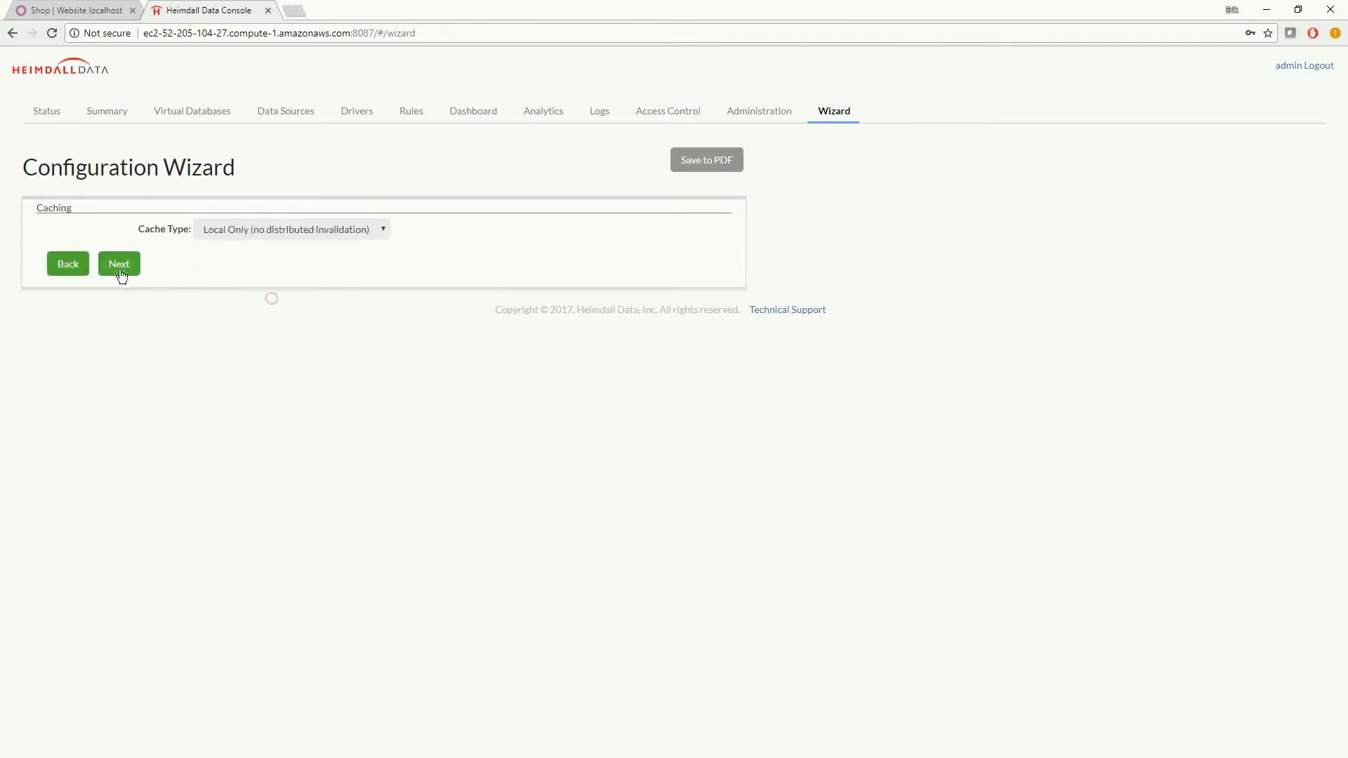
pyautogui.click(118, 263)
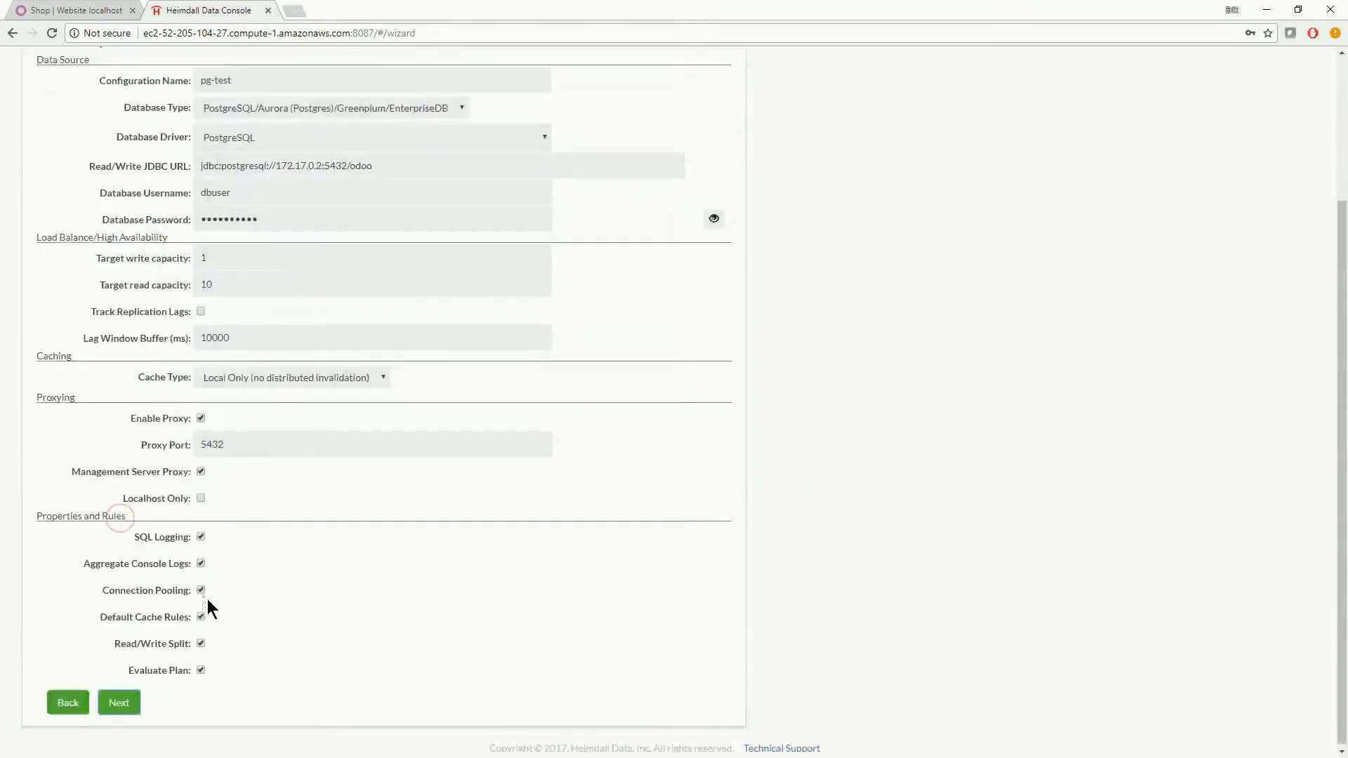
pyautogui.click(118, 702)
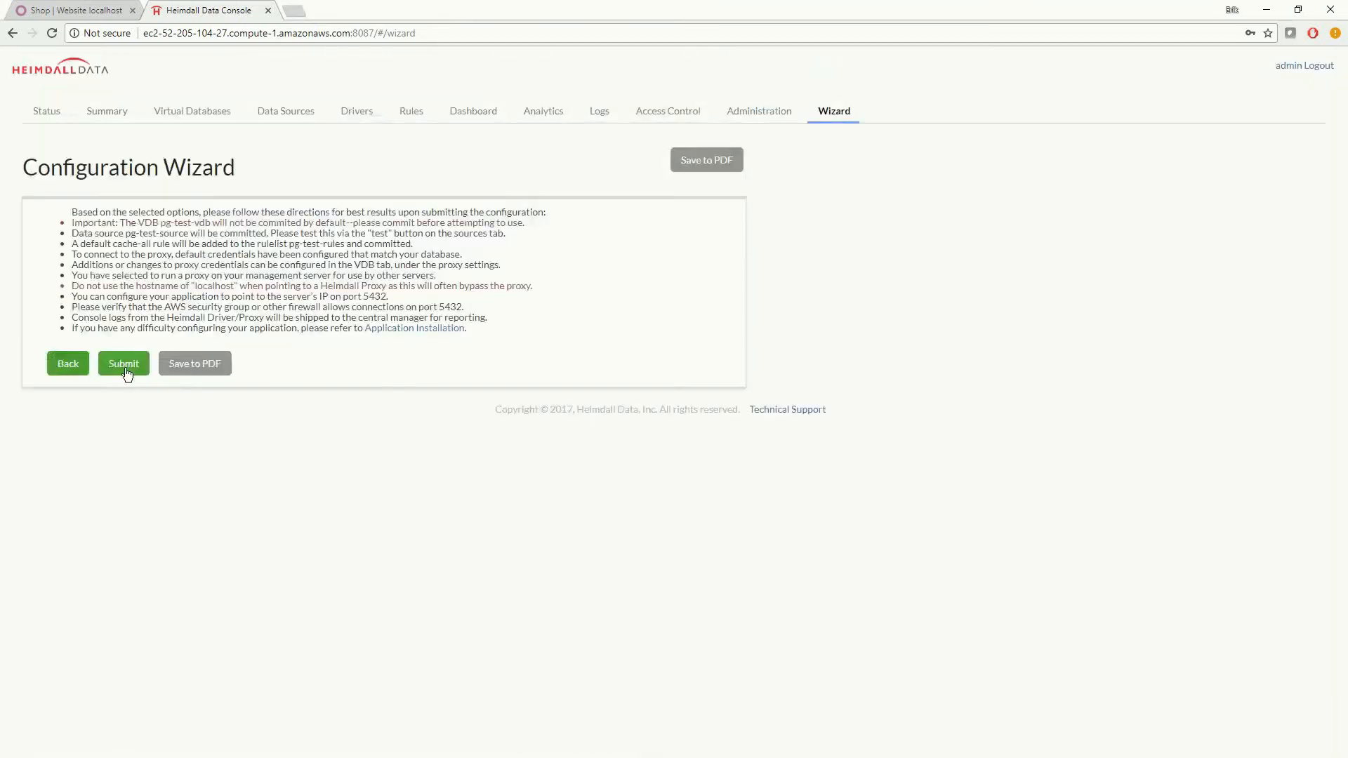
pyautogui.click(285, 109)
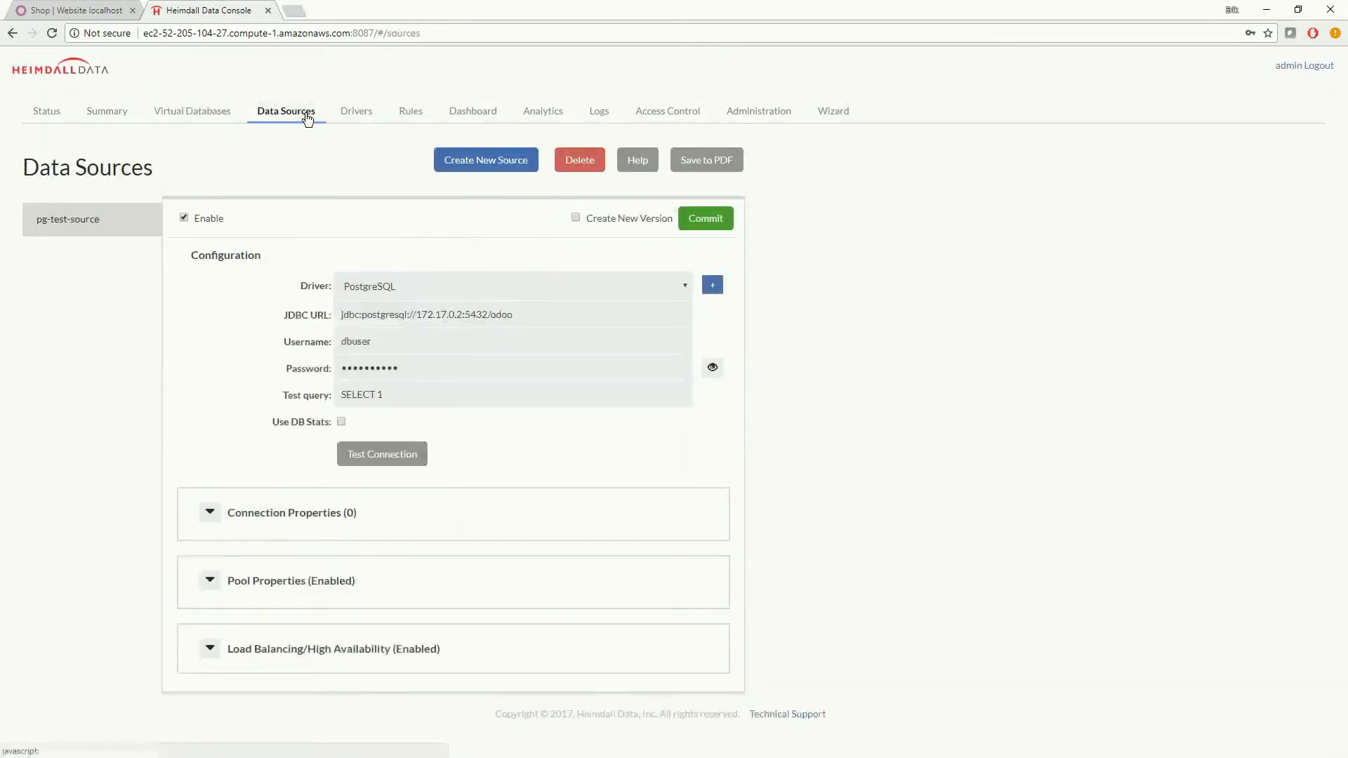
# Run Test Connection on pg-test-source and acknowledge the 'Test Success' result.
pyautogui.click(381, 454)
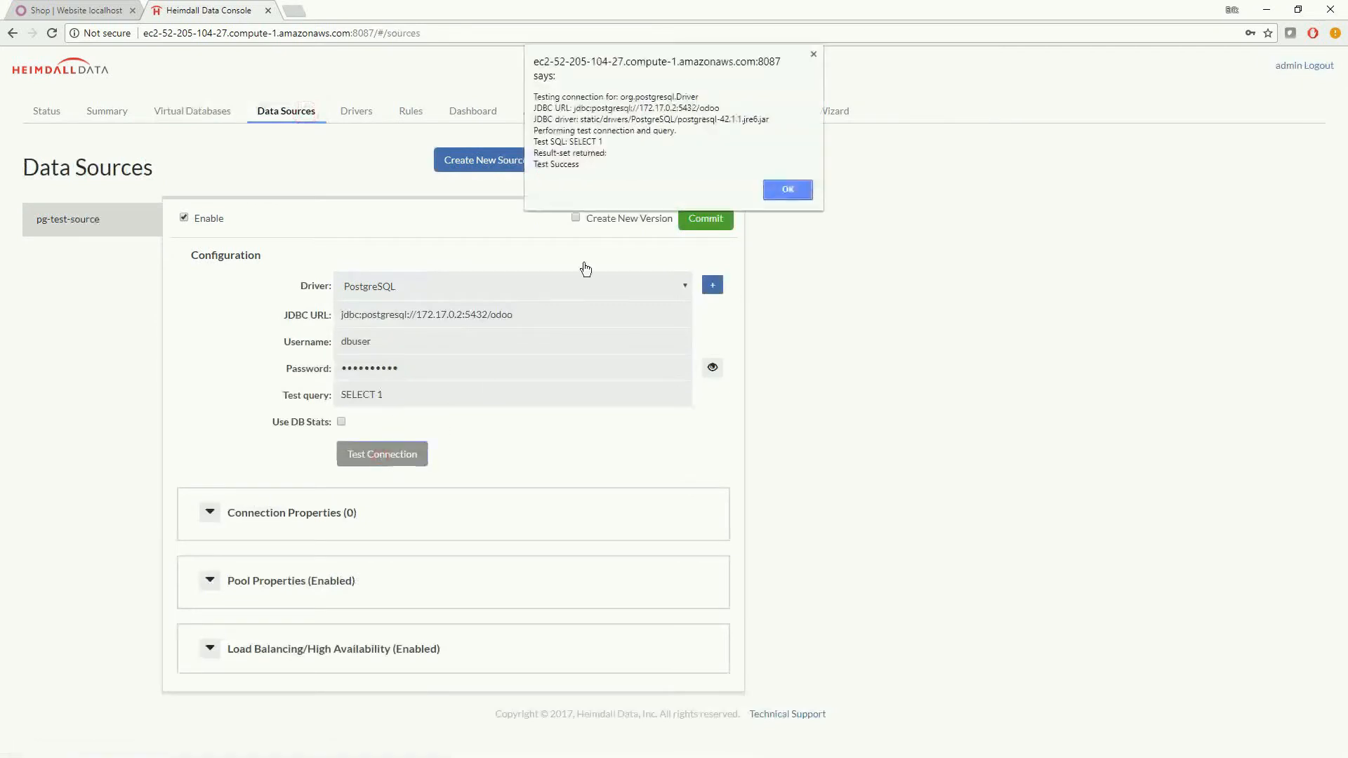
pyautogui.click(786, 190)
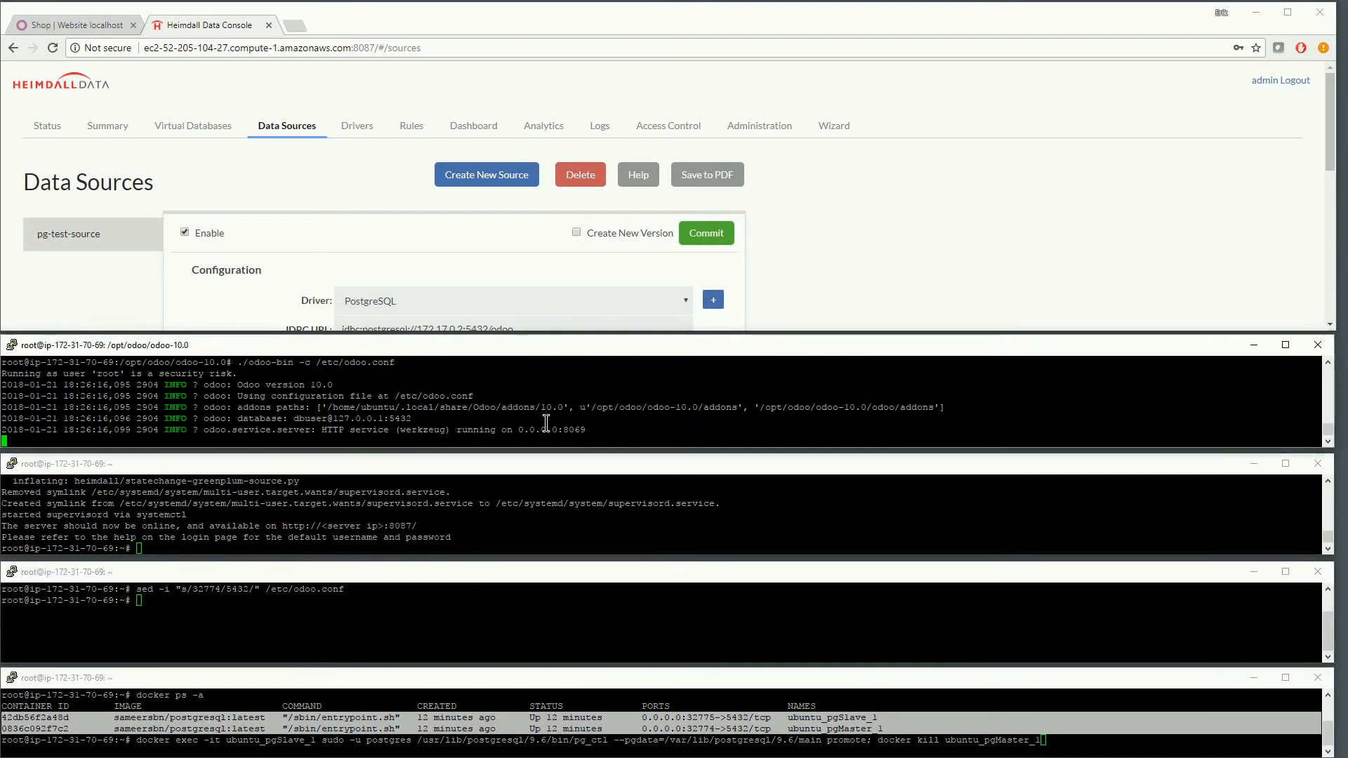
pyautogui.moveTo(192, 76)
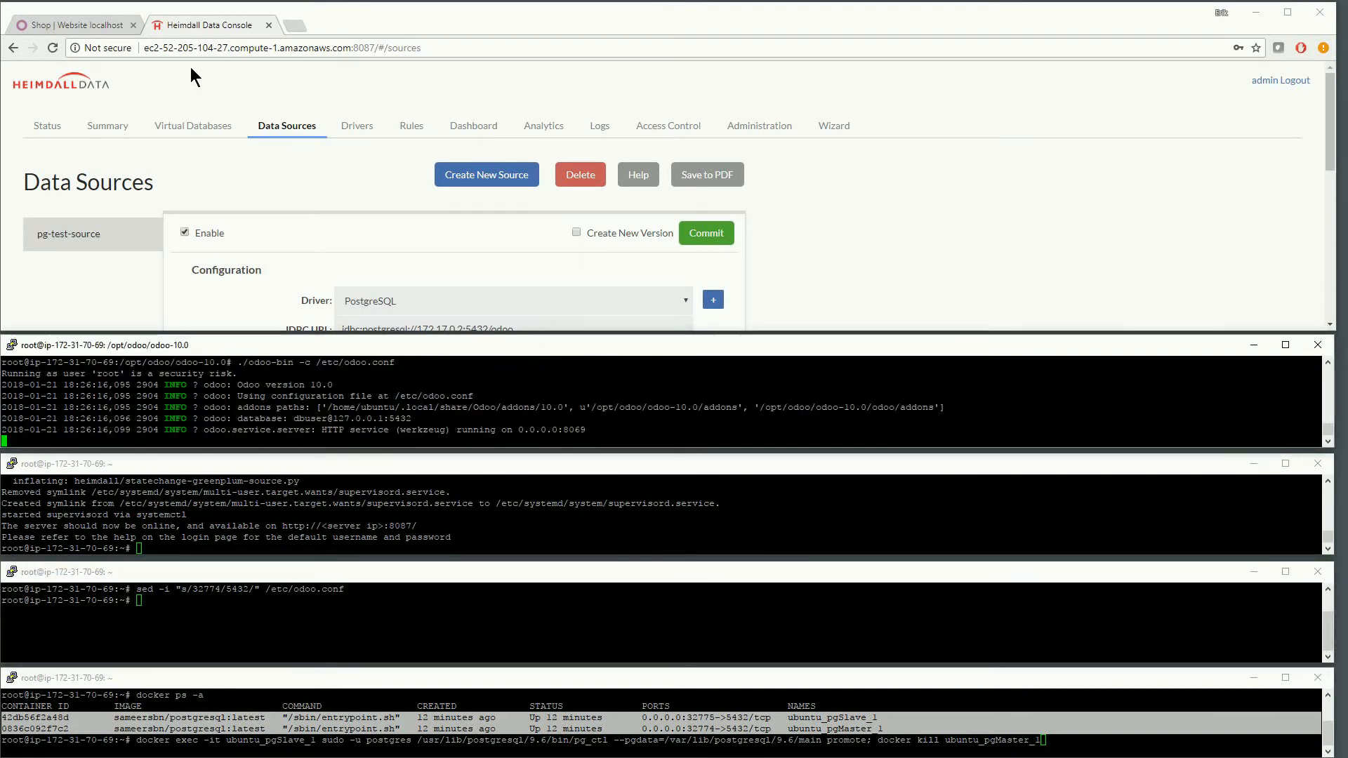
# Load the Odoo shop to generate traffic, then show the Heimdall Dashboard.
pyautogui.click(76, 26)
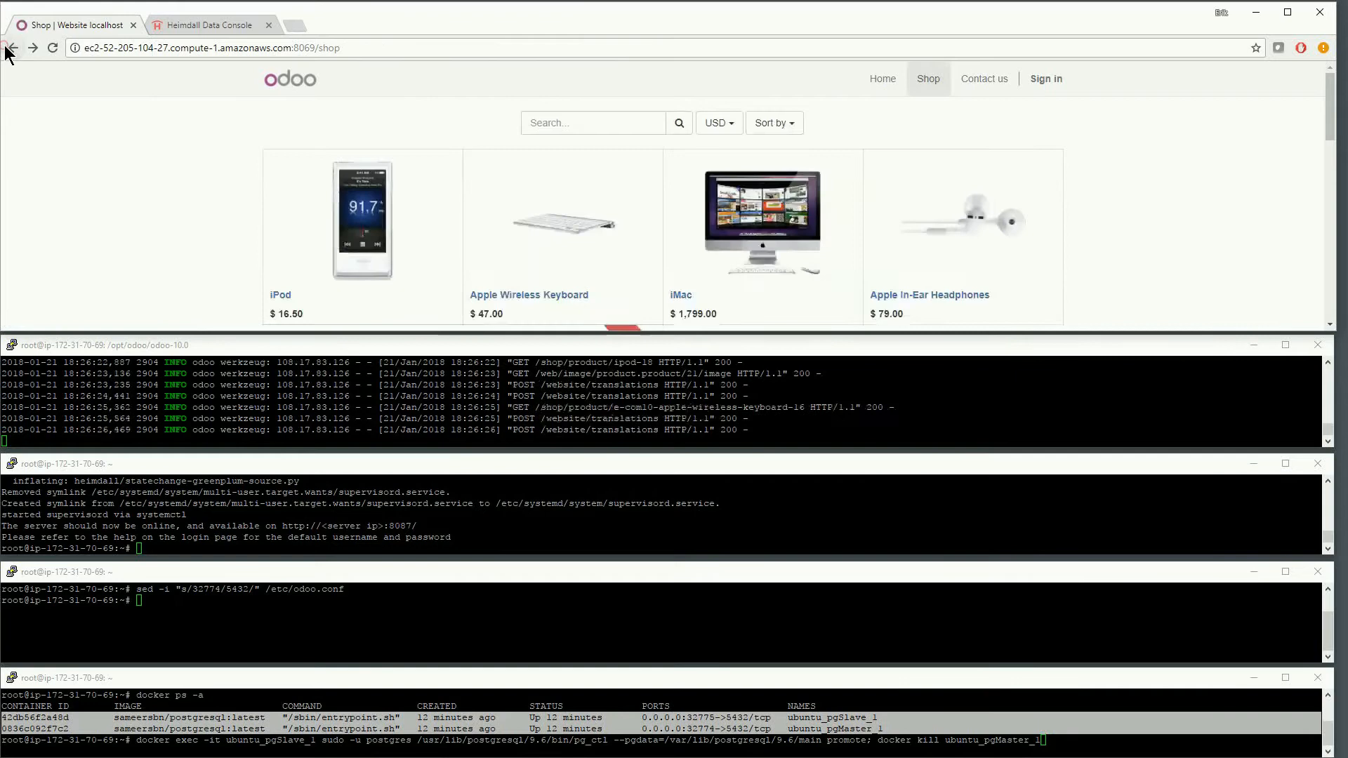
pyautogui.click(206, 25)
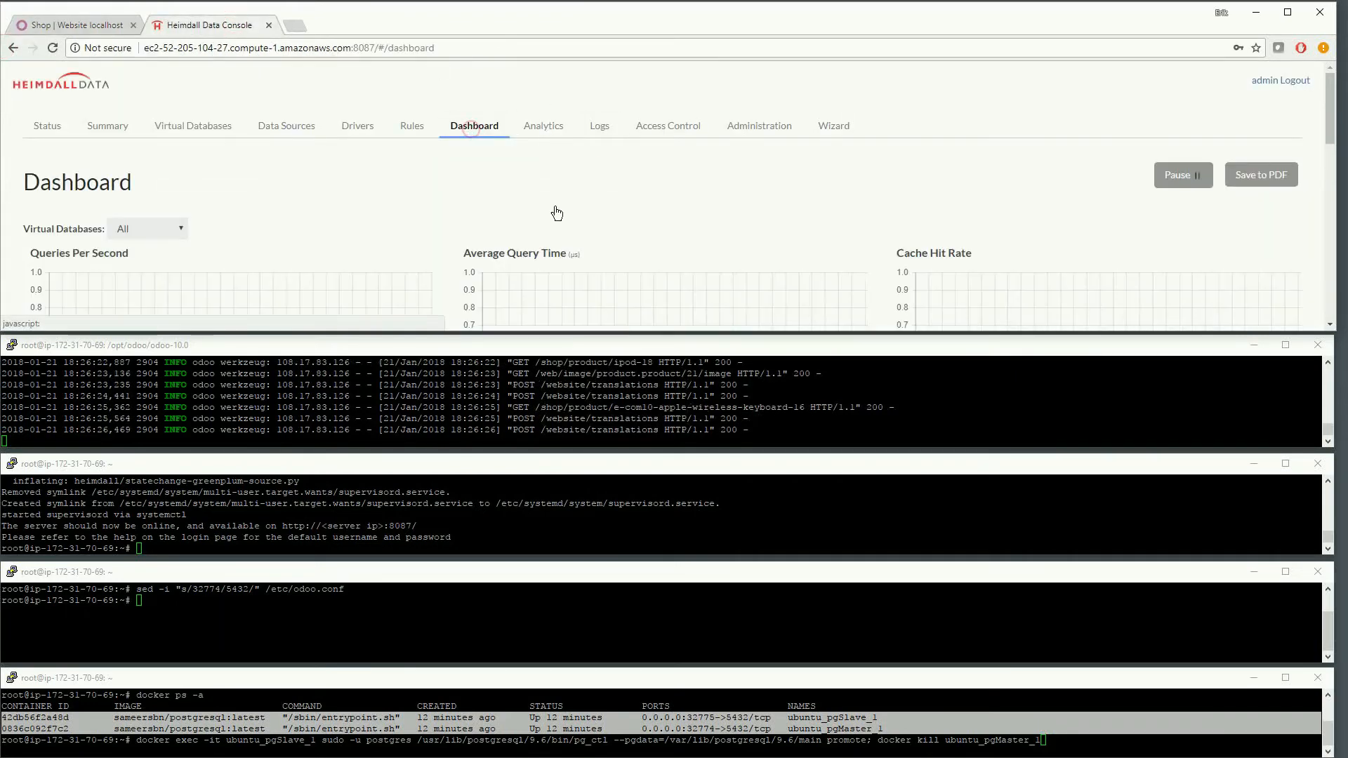
# Review the query-per-second charts and move to Analytics for pg-test-vdb.
pyautogui.scroll(-3)
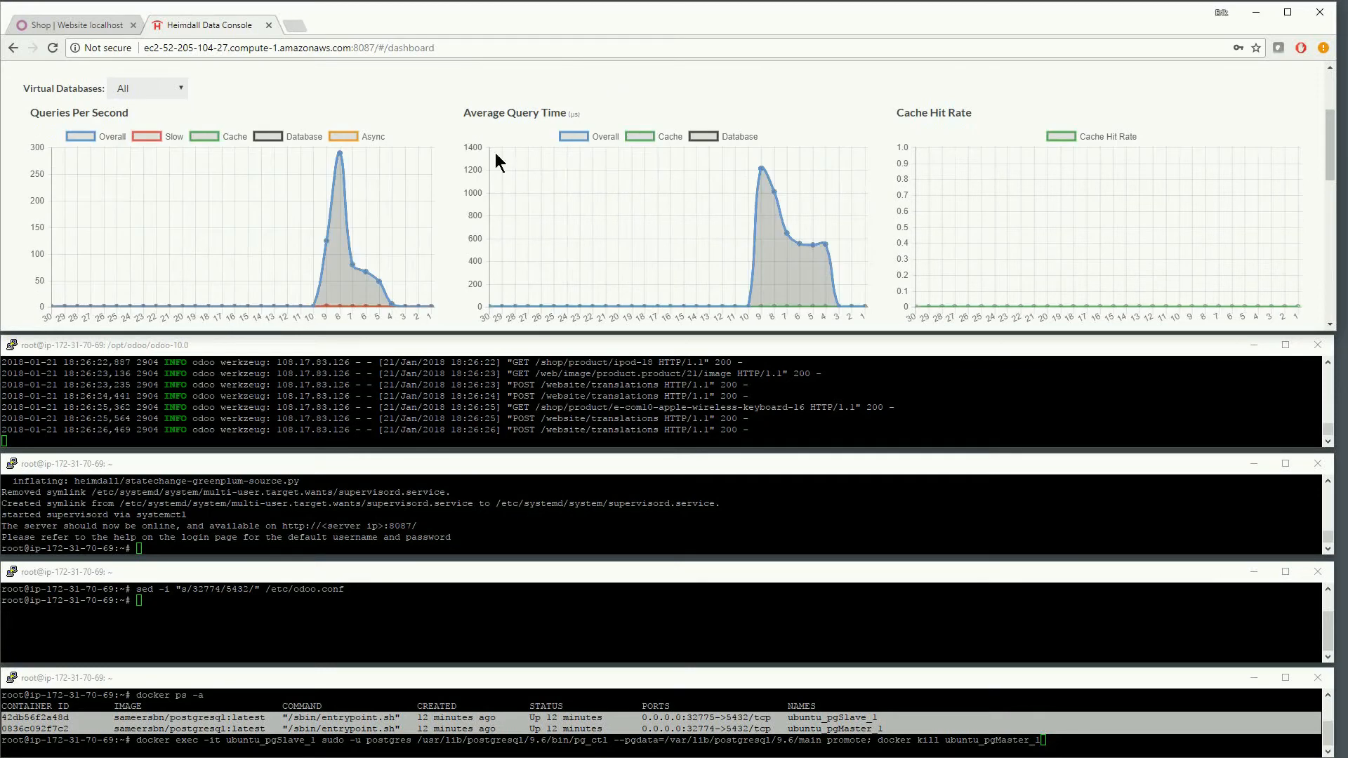
pyautogui.click(544, 125)
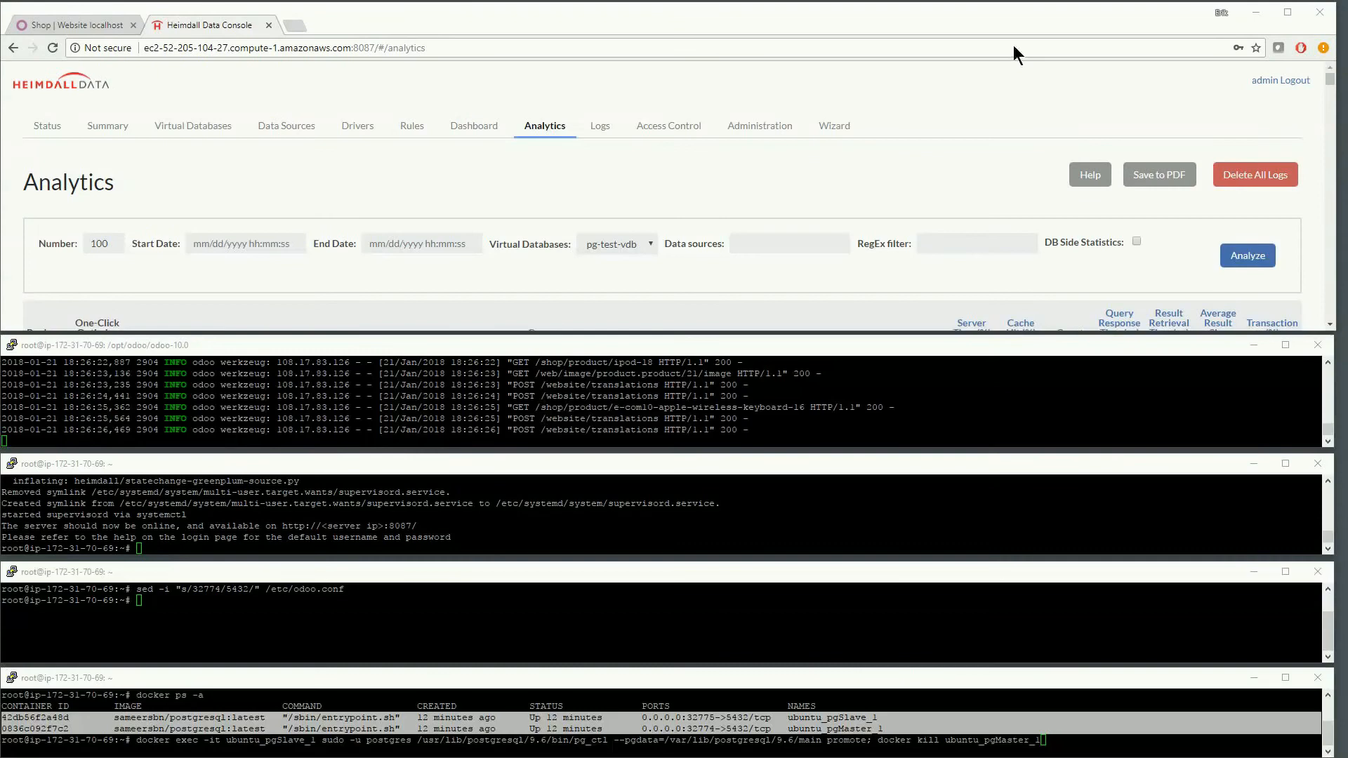
# Run the docker promote/kill command so the Dashboard reports the master failed, then go to the shop.
pyautogui.click(473, 125)
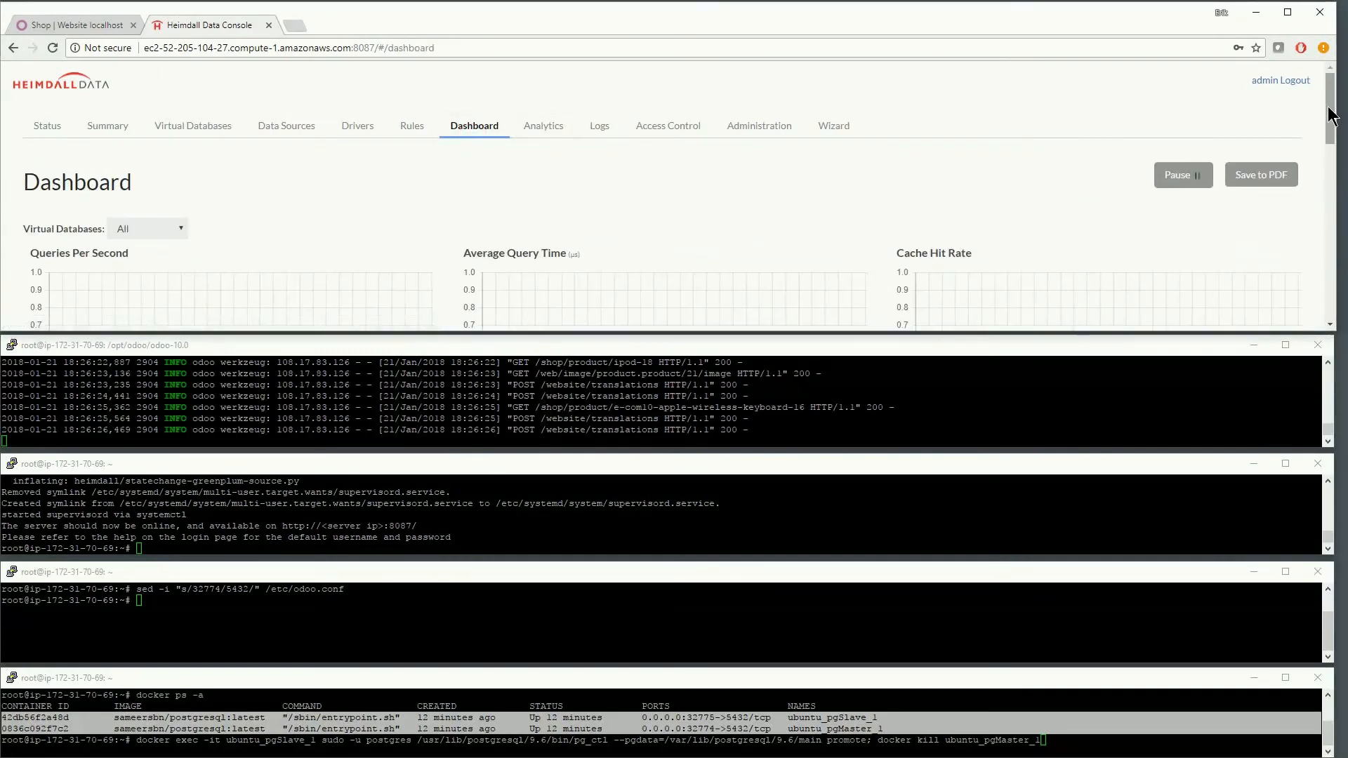
pyautogui.scroll(-3)
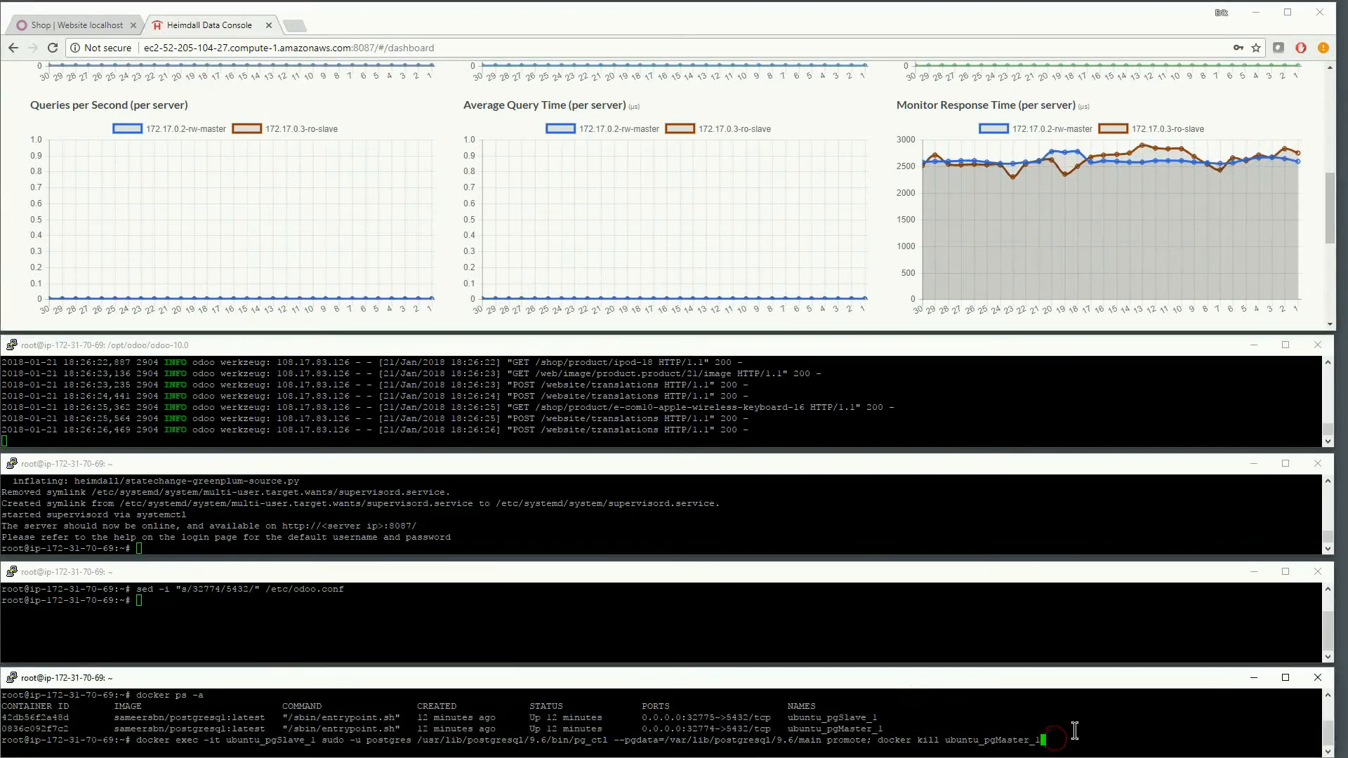
pyautogui.press('enter')
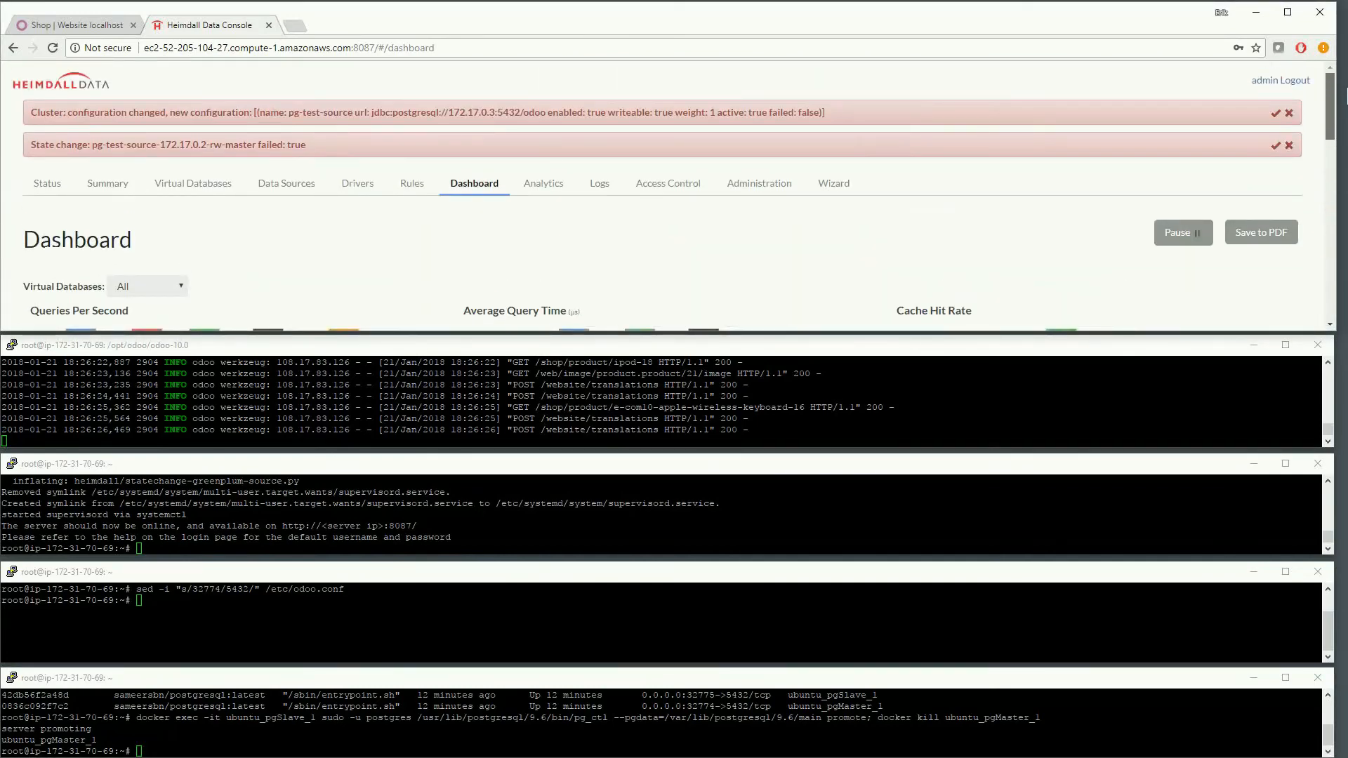
pyautogui.click(73, 23)
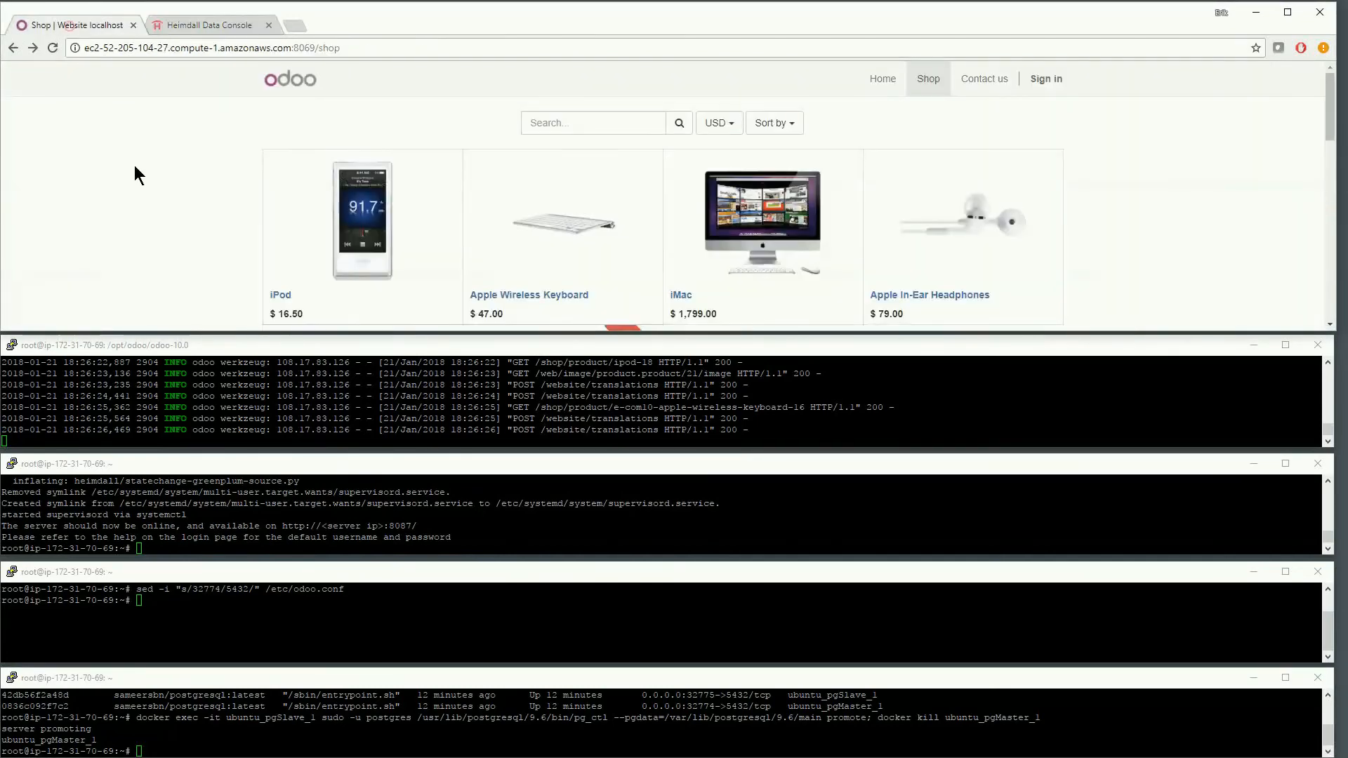
# Browse the iPod and iMac product pages after failover, then return to the Heimdall Dashboard.
pyautogui.click(362, 219)
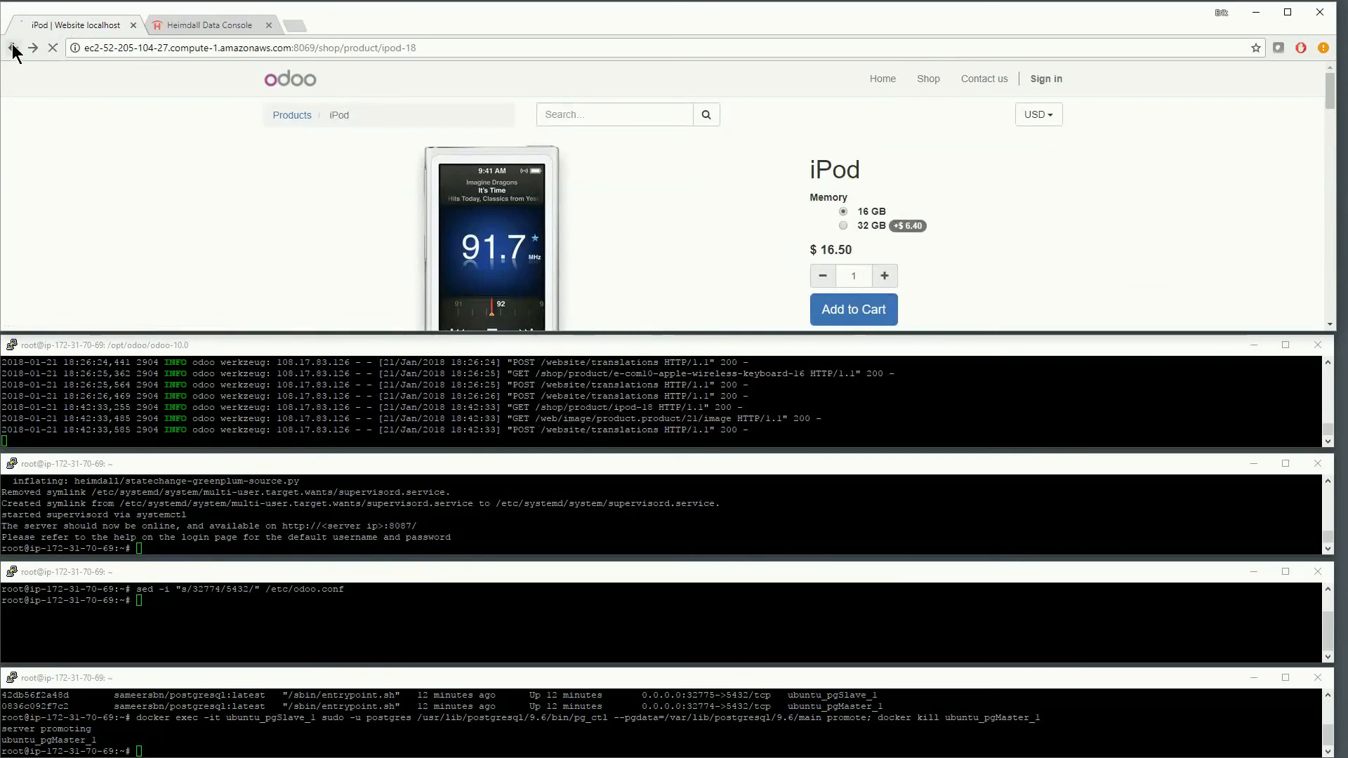
pyautogui.click(12, 47)
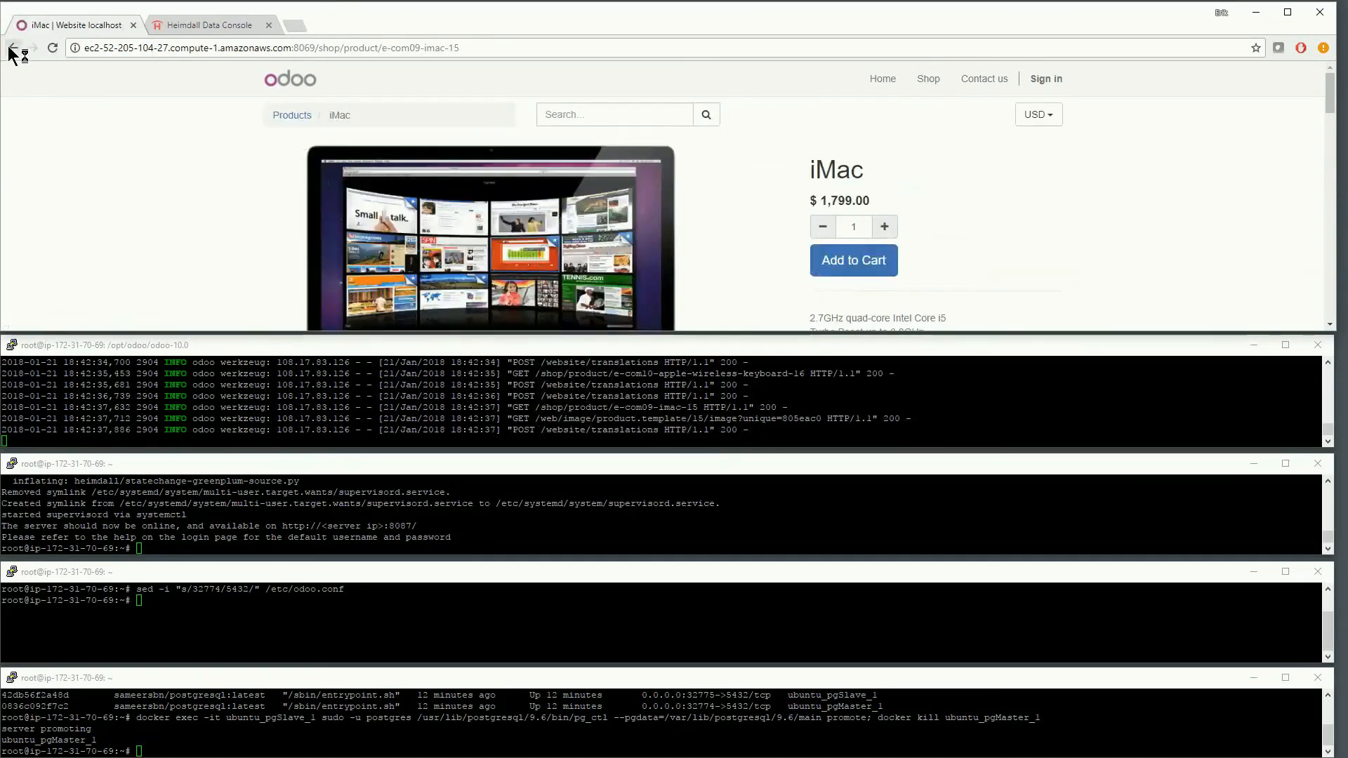
pyautogui.click(207, 25)
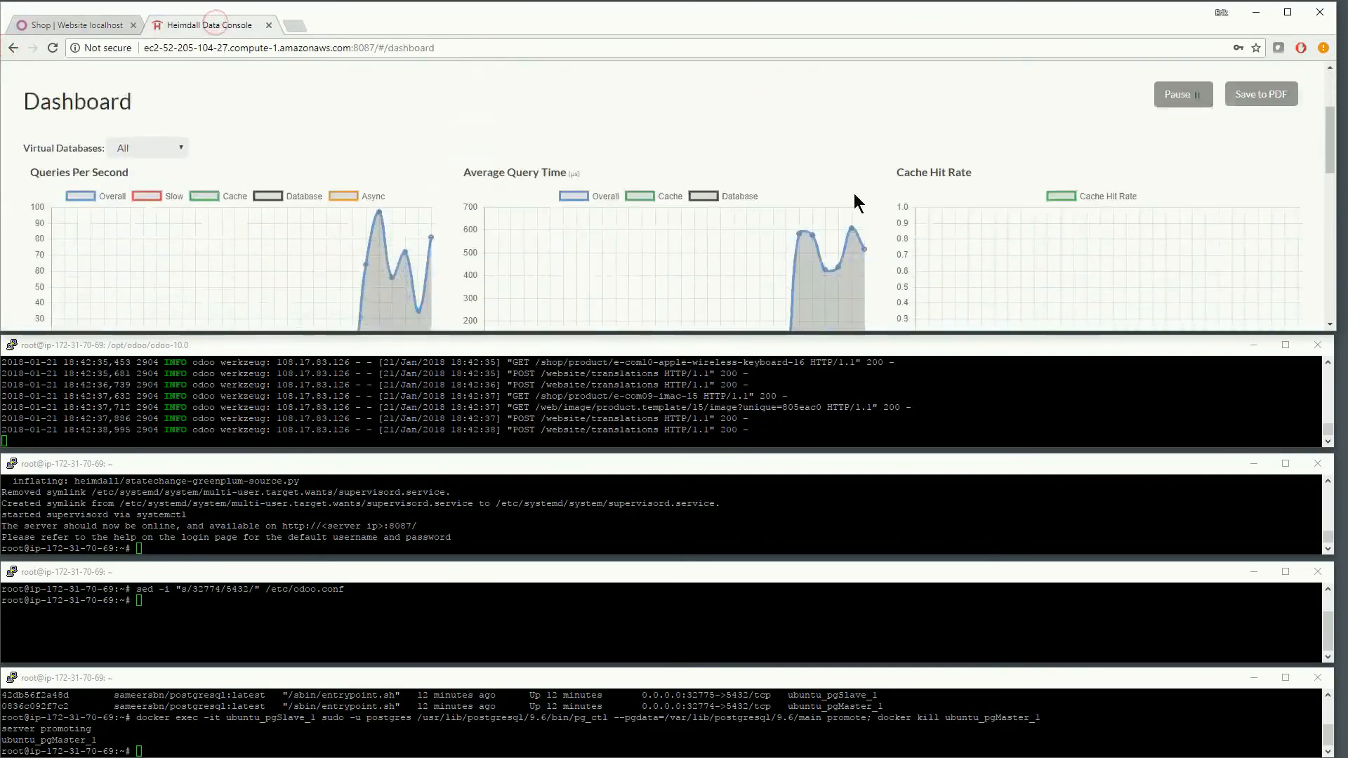
pyautogui.scroll(-3)
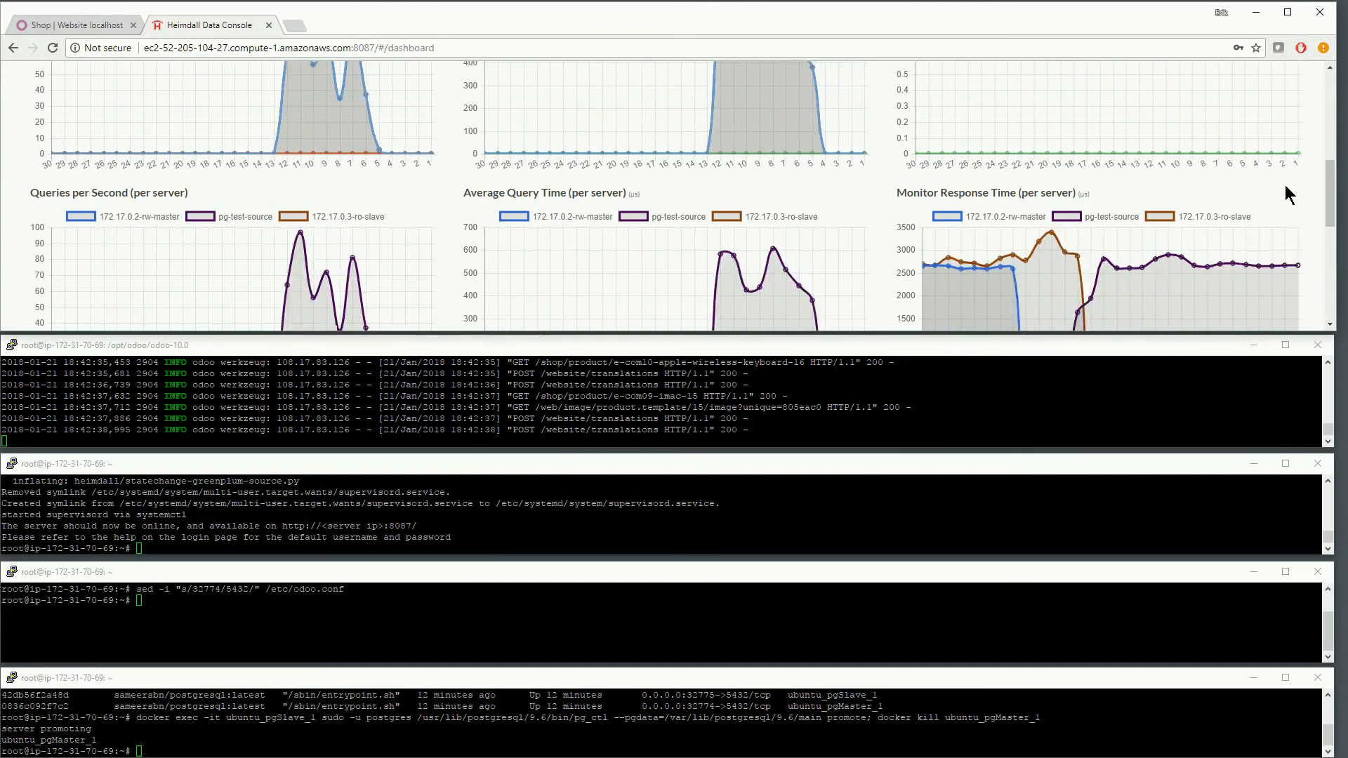
pyautogui.scroll(-3)
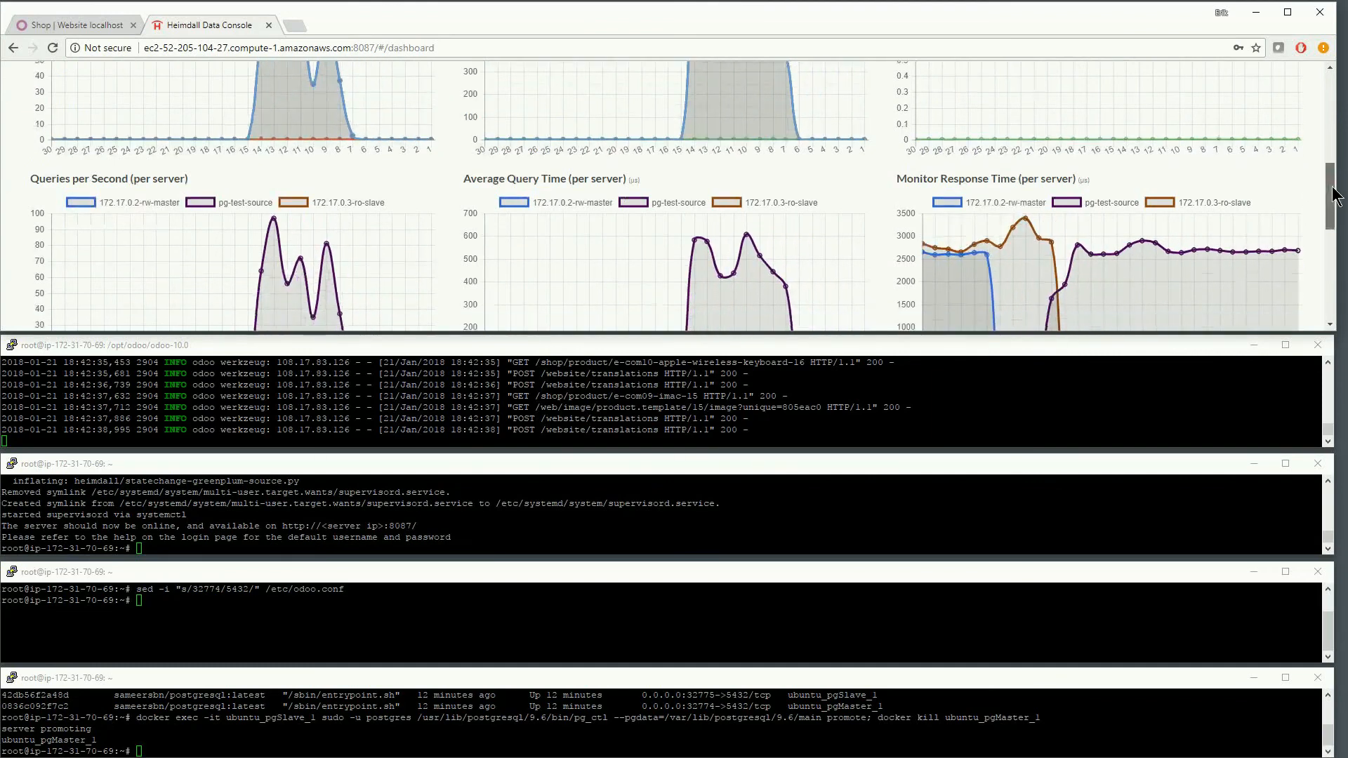
pyautogui.scroll(-3)
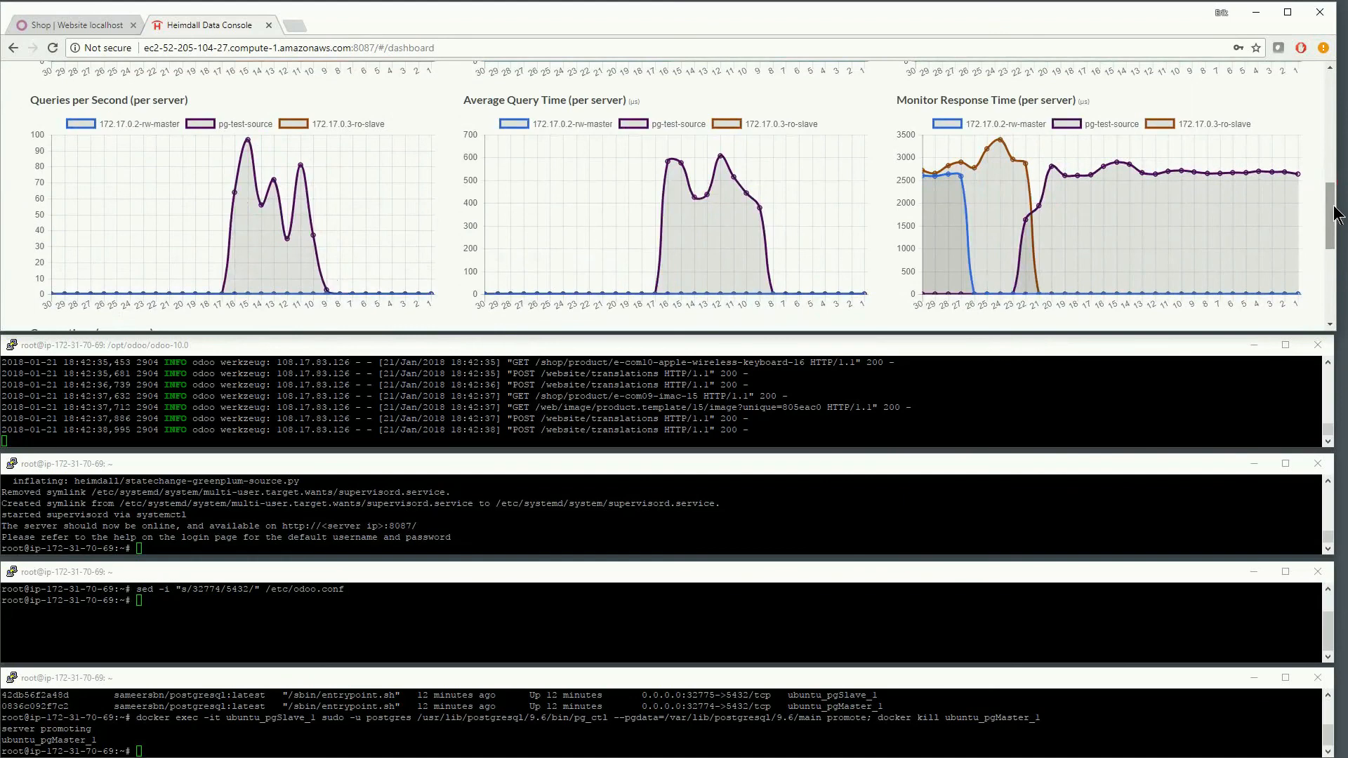